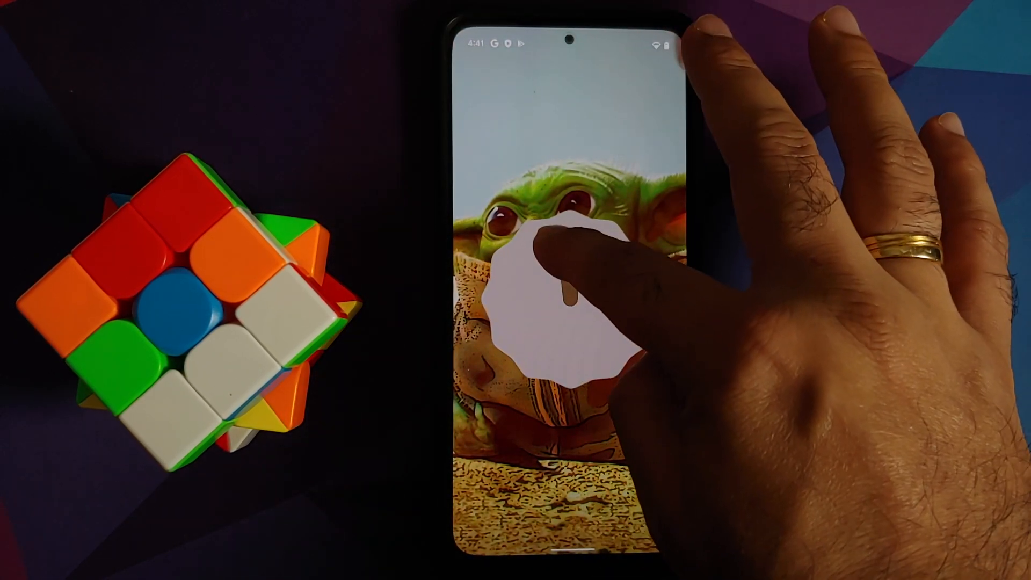
Tap the home-screen clock widget, then bring up the home screen widgets list
left_click(565, 295)
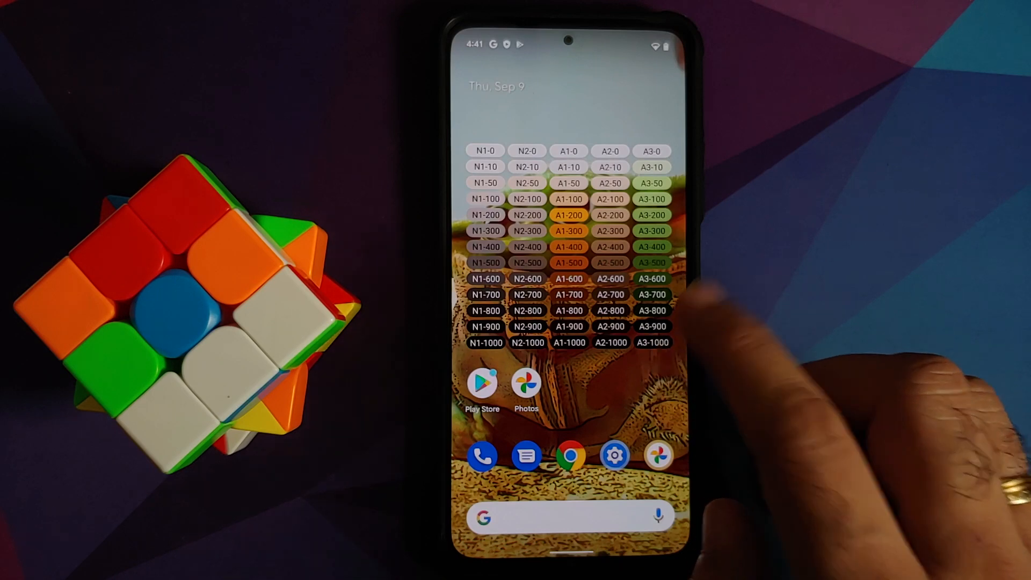
mouse_move(631, 388)
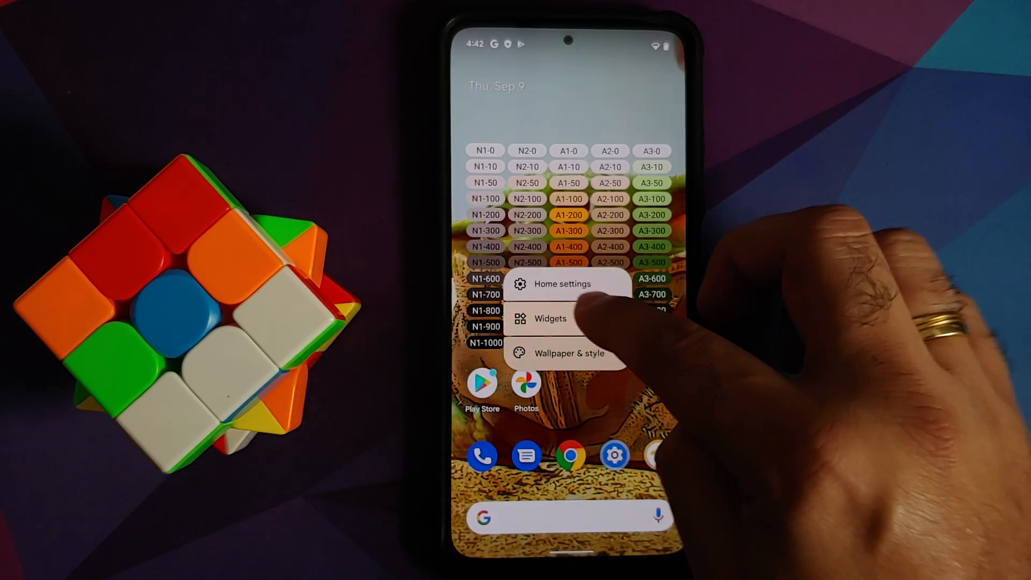
left_click(550, 319)
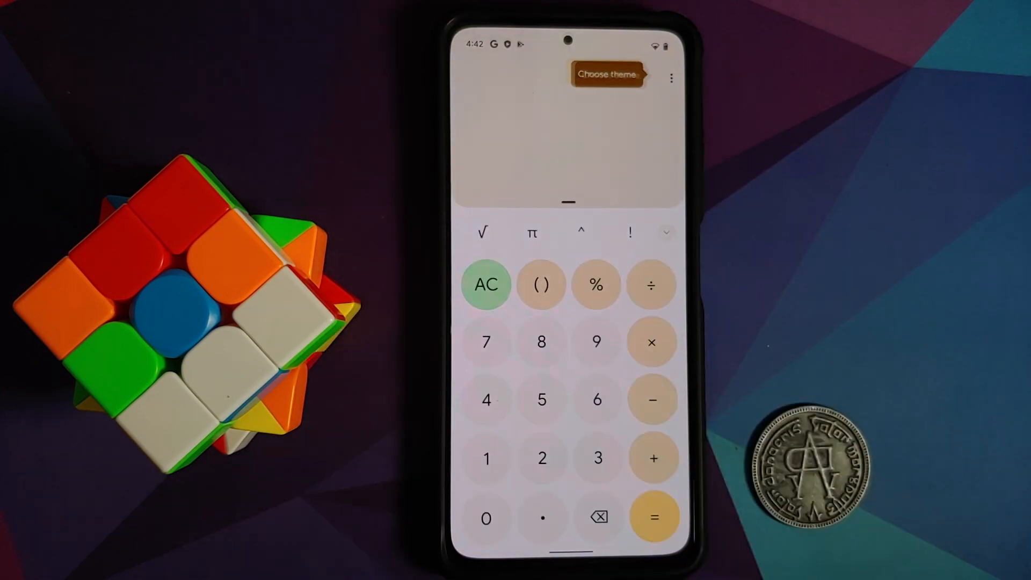
Set Google Calculator's theme to Dark from its overflow menu, then reach the app list
left_click(671, 78)
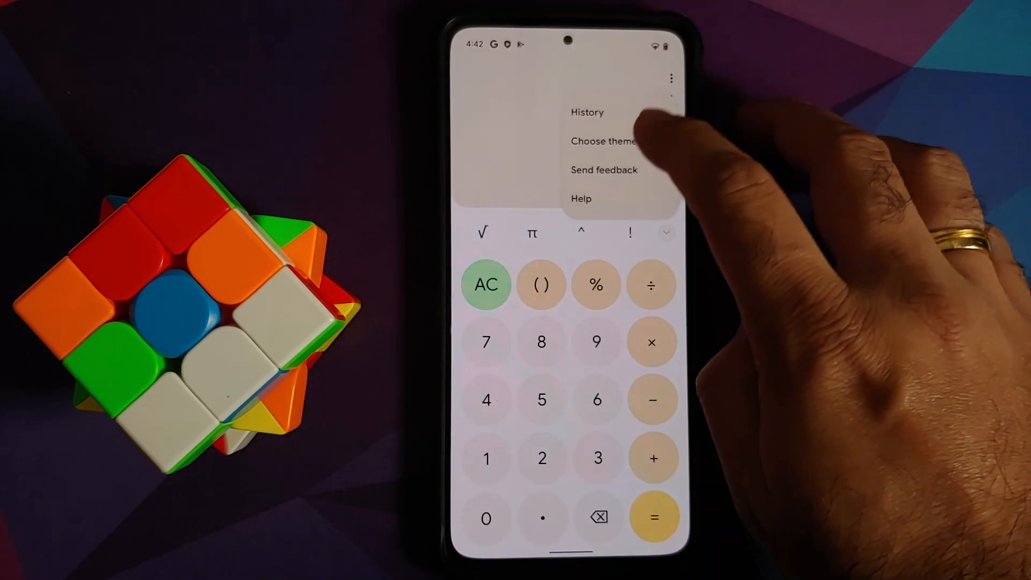
left_click(602, 141)
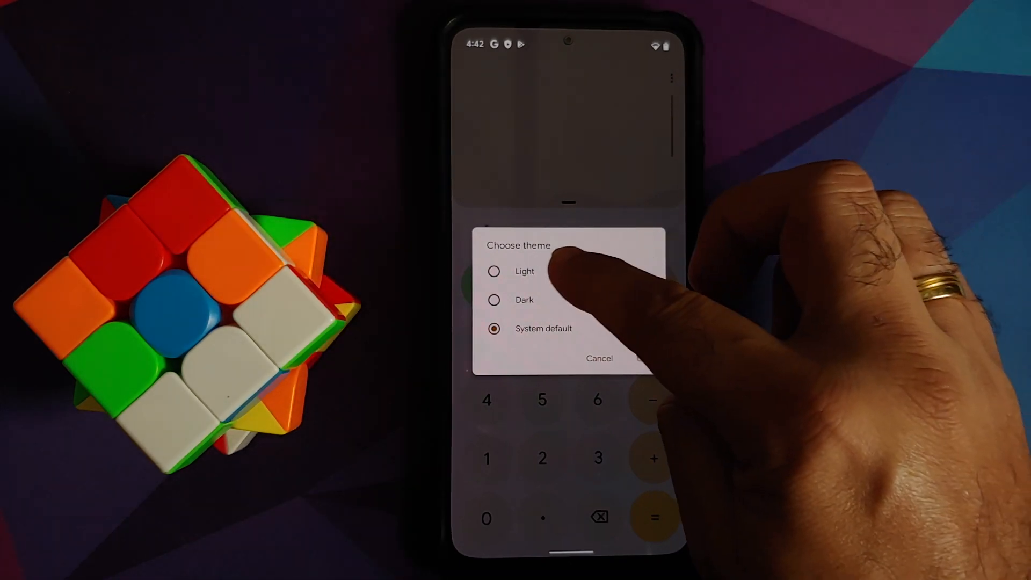
left_click(494, 299)
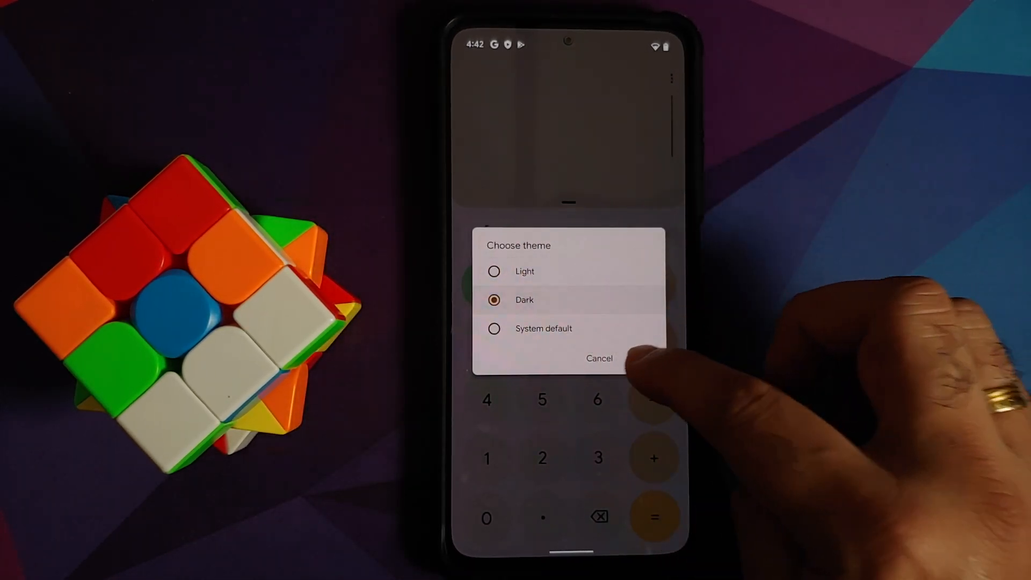
left_click(598, 357)
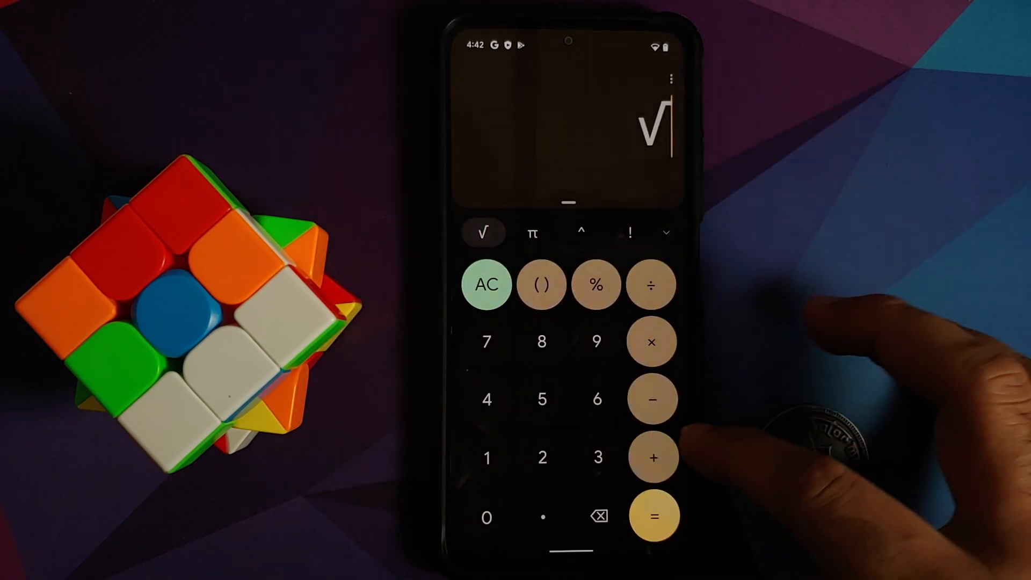
left_click(651, 399)
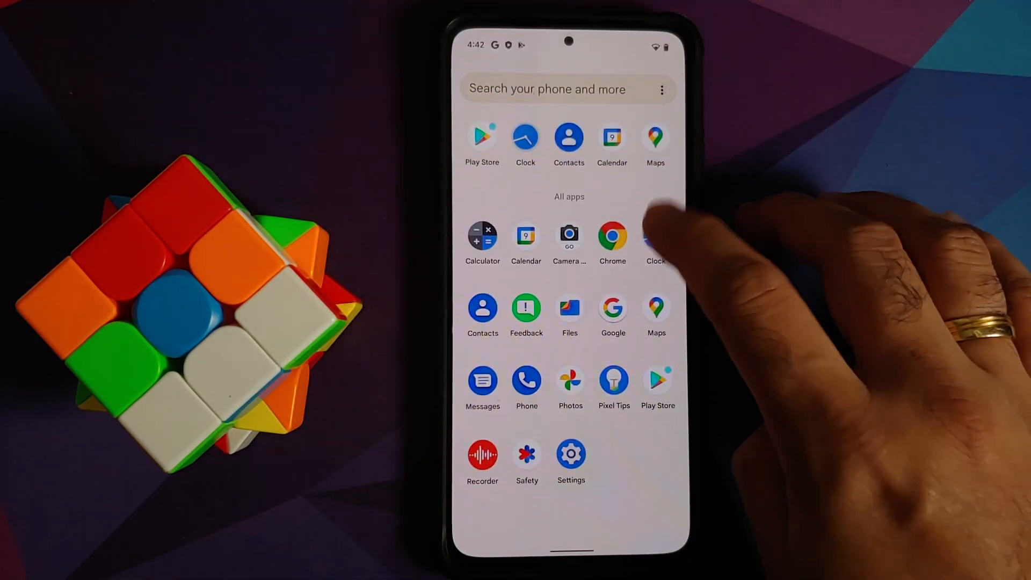
Launch Clock and switch between its Timer, Bedtime and Alarm pages
left_click(656, 235)
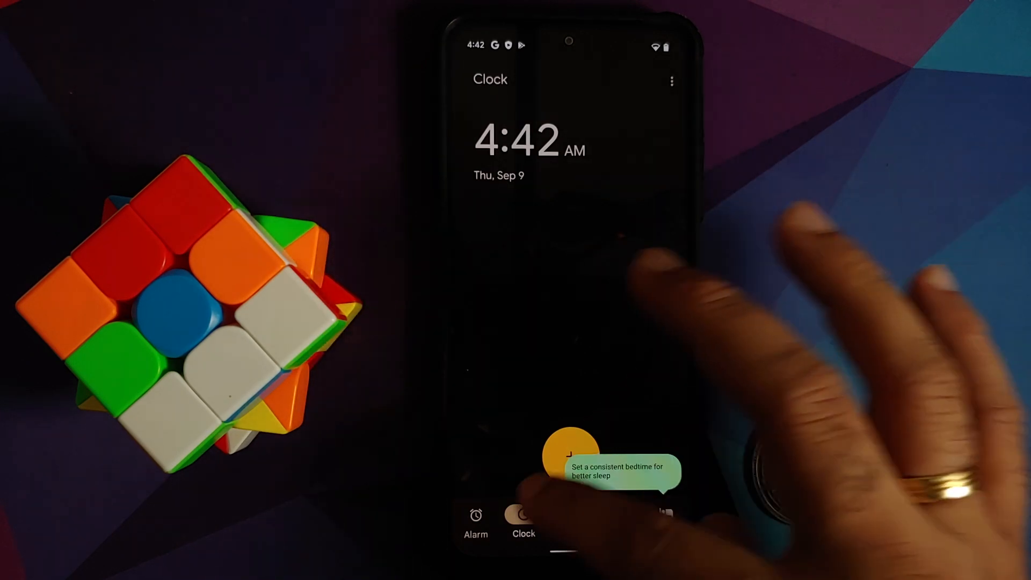
left_click(571, 519)
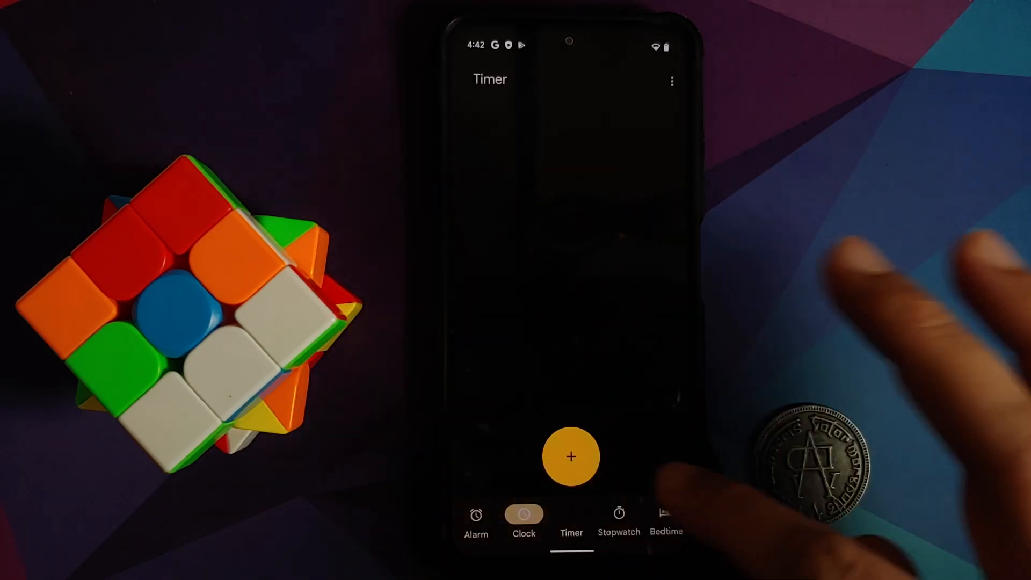
left_click(665, 519)
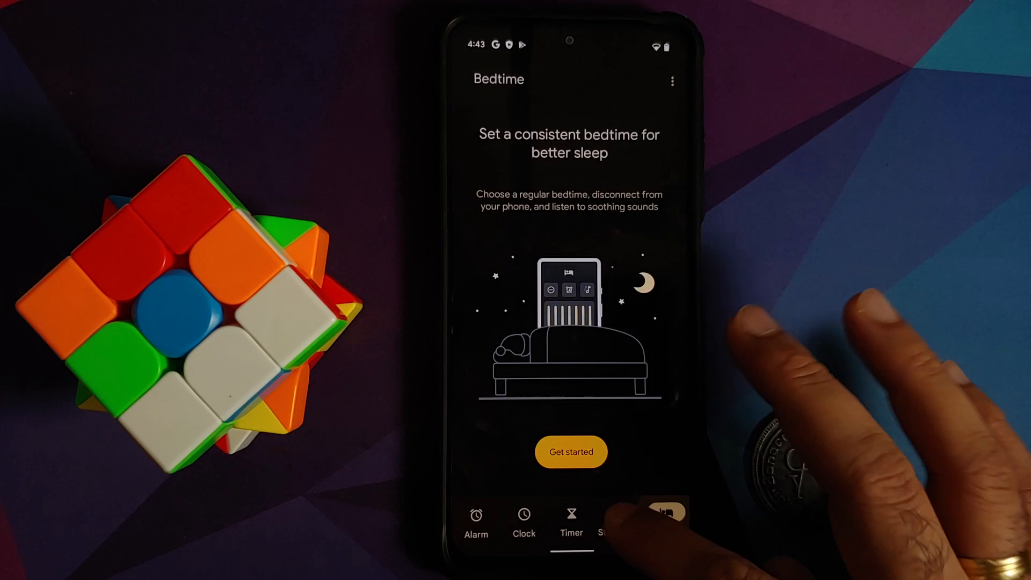
left_click(475, 523)
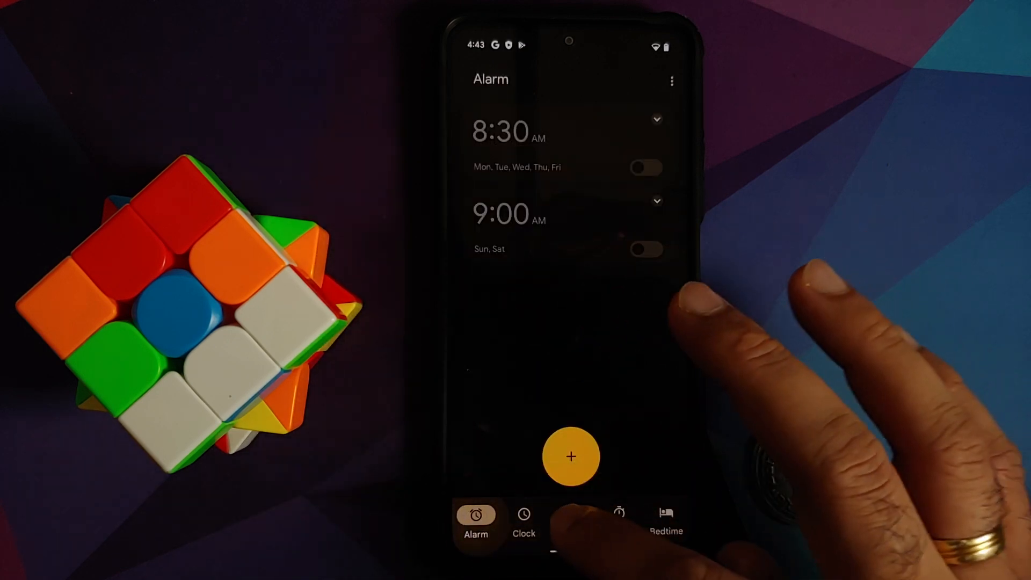
left_click(665, 520)
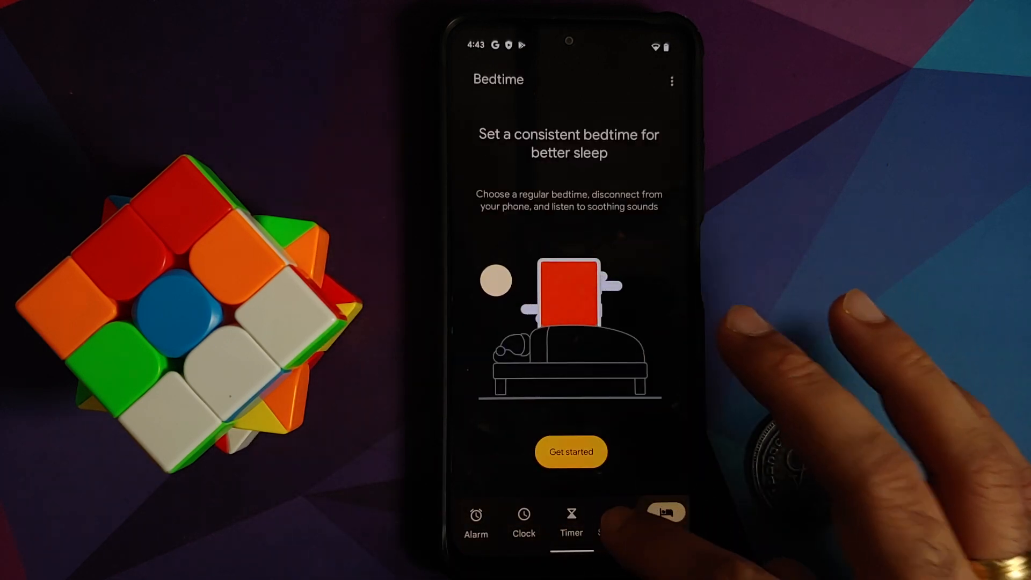
left_click(475, 519)
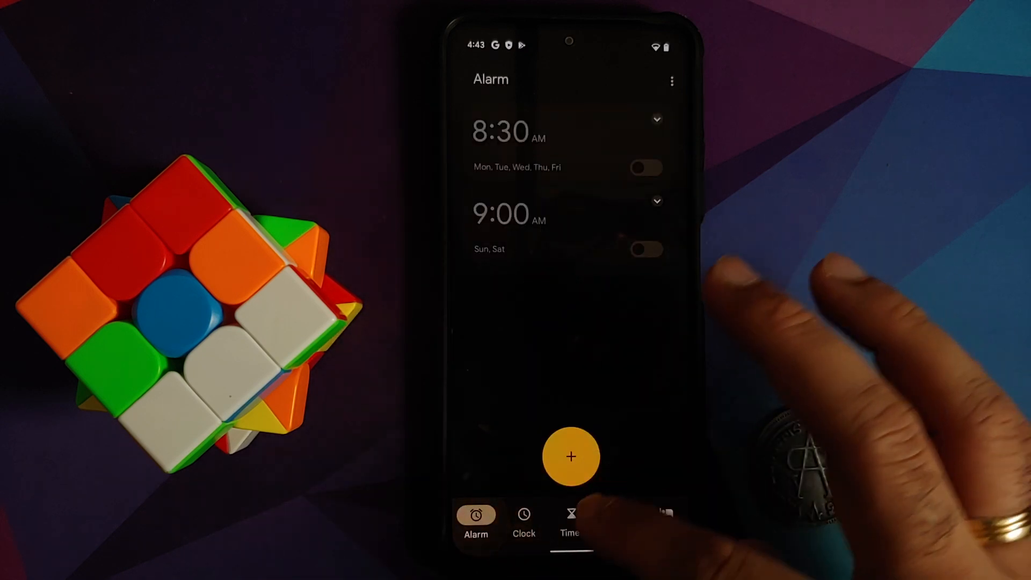
Try the city search, leave it, and return to the saved alarms list
left_click(523, 519)
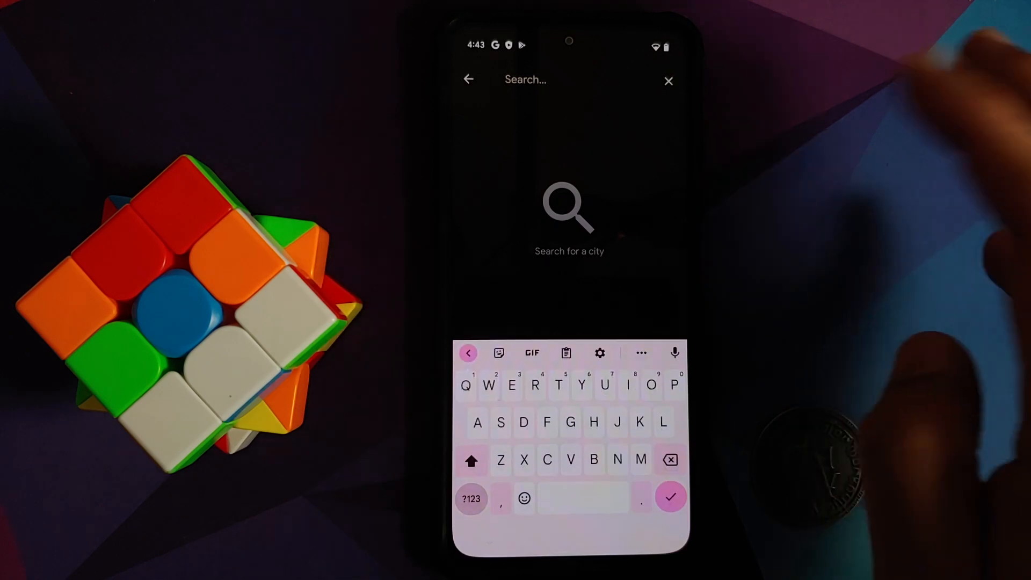
left_click(668, 80)
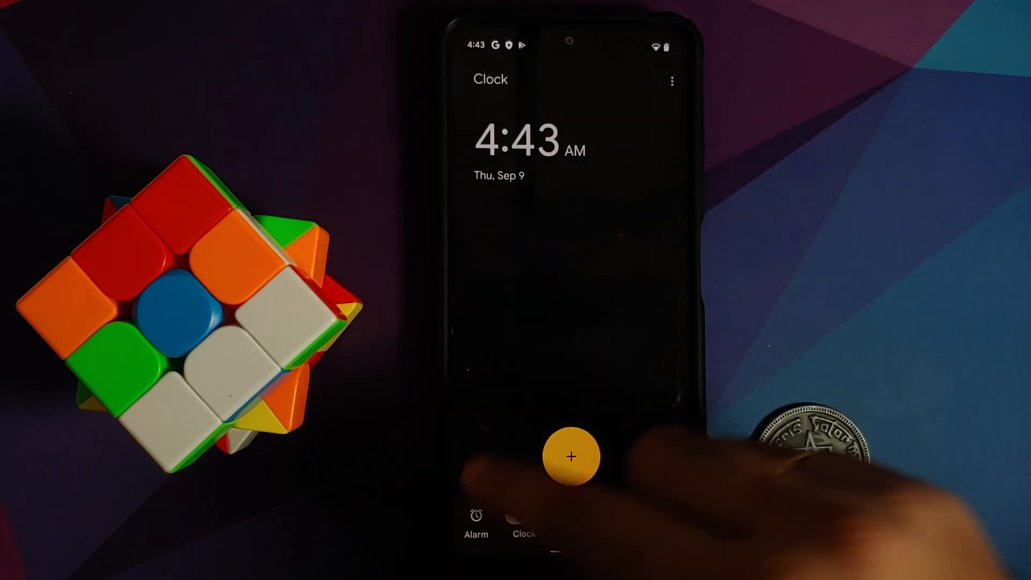
left_click(476, 519)
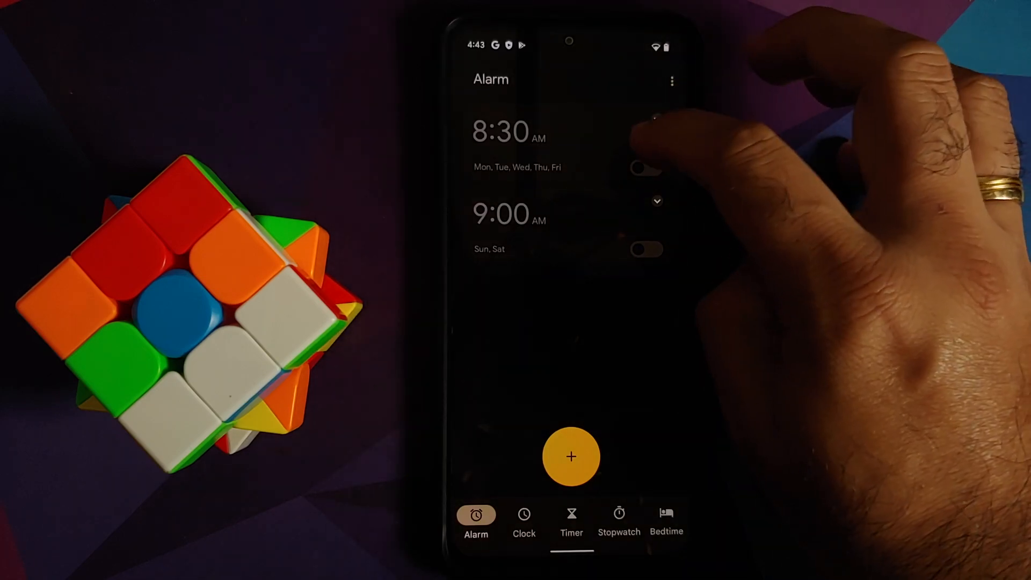
left_click(501, 132)
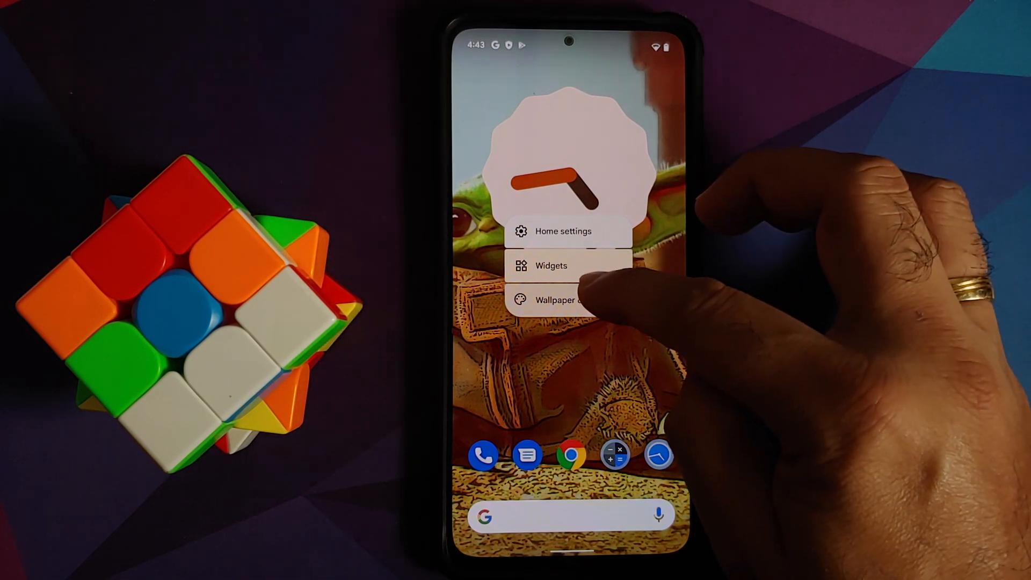
Go back to the Pixel Launcher home screen and bring up its options menu
left_click(560, 299)
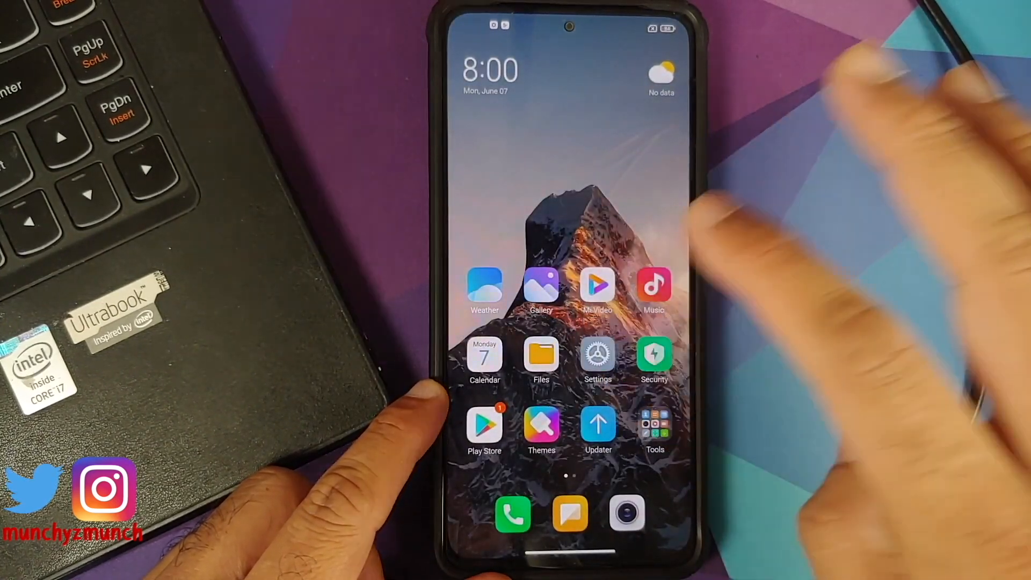
Check that screen lock, fingerprint and face unlock are off in Passwords & security
left_click(597, 358)
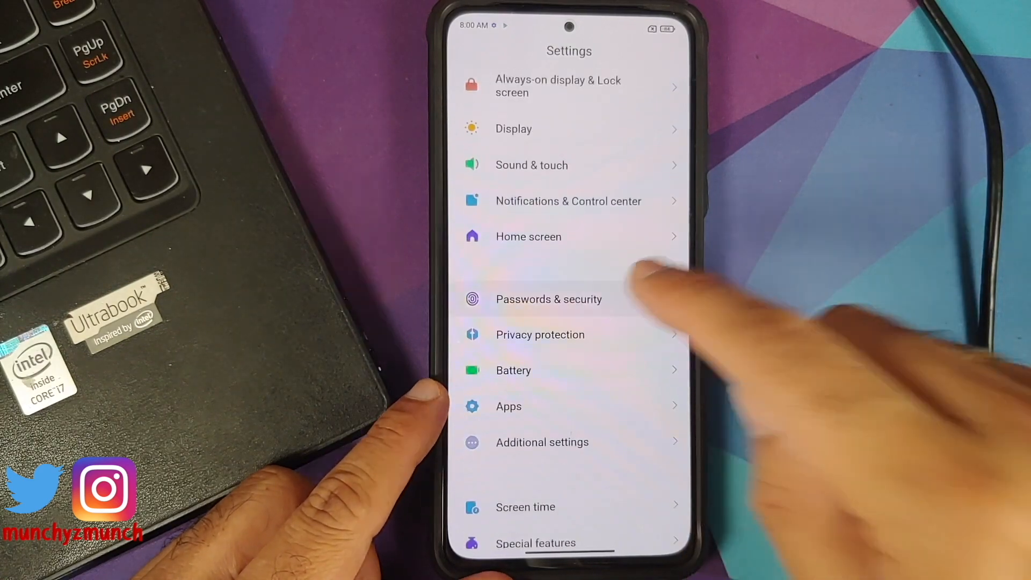
left_click(549, 299)
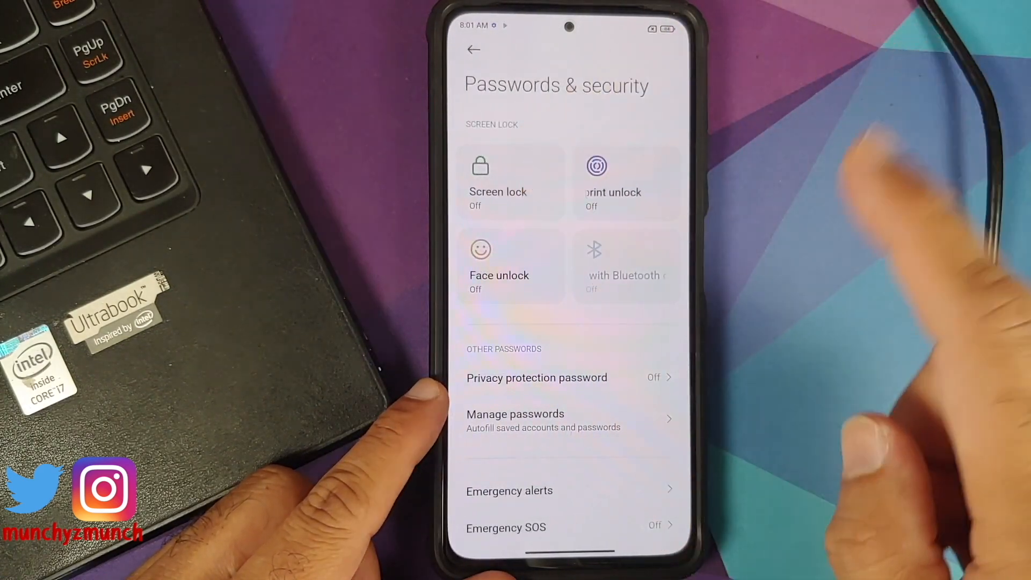
left_click(474, 50)
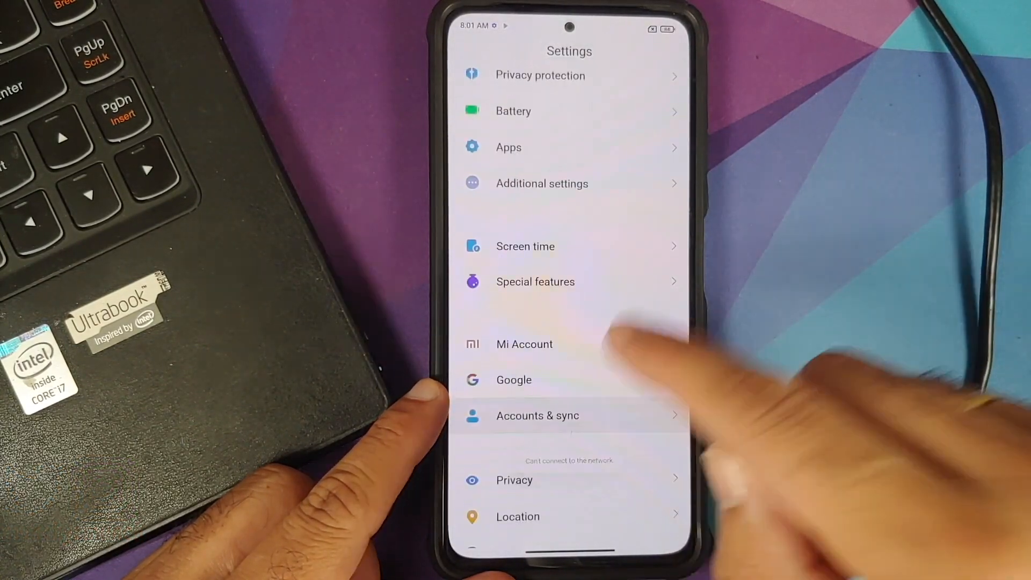
key("home")
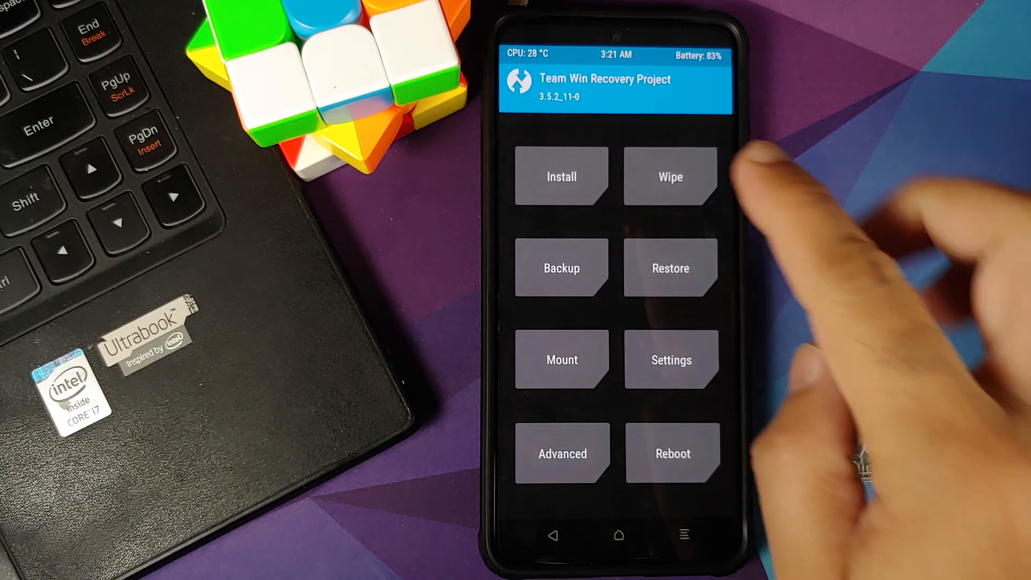
Install the fw_alioth MIUI V12.5.3.0 firmware zip from /sdcard/Download and confirm flashing
left_click(561, 176)
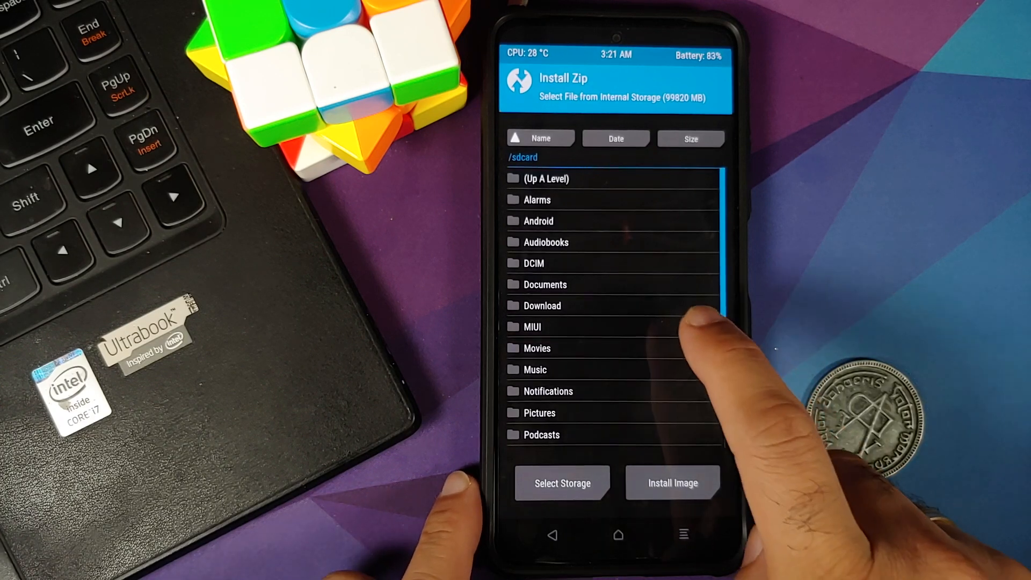
left_click(542, 305)
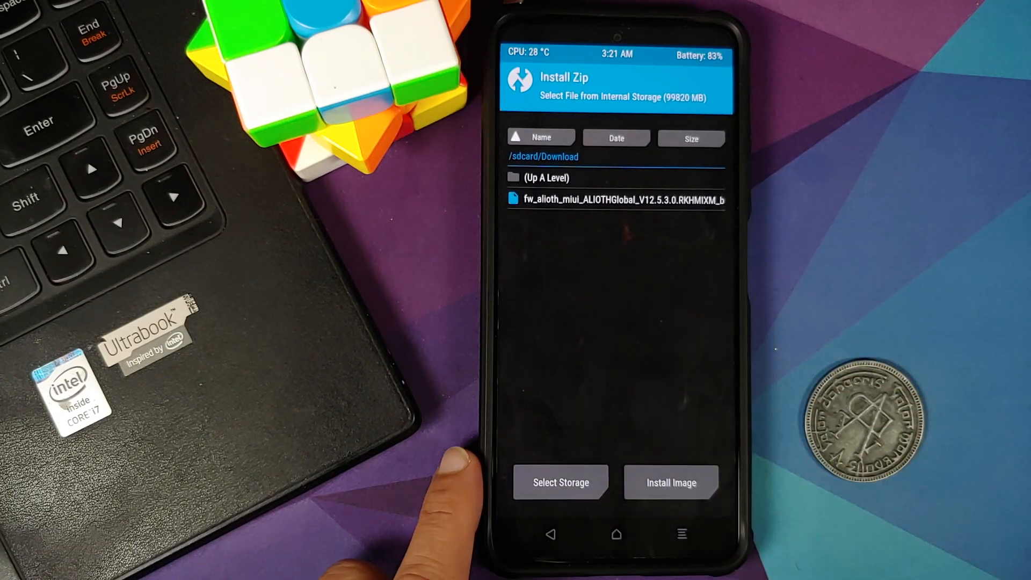
left_click(616, 199)
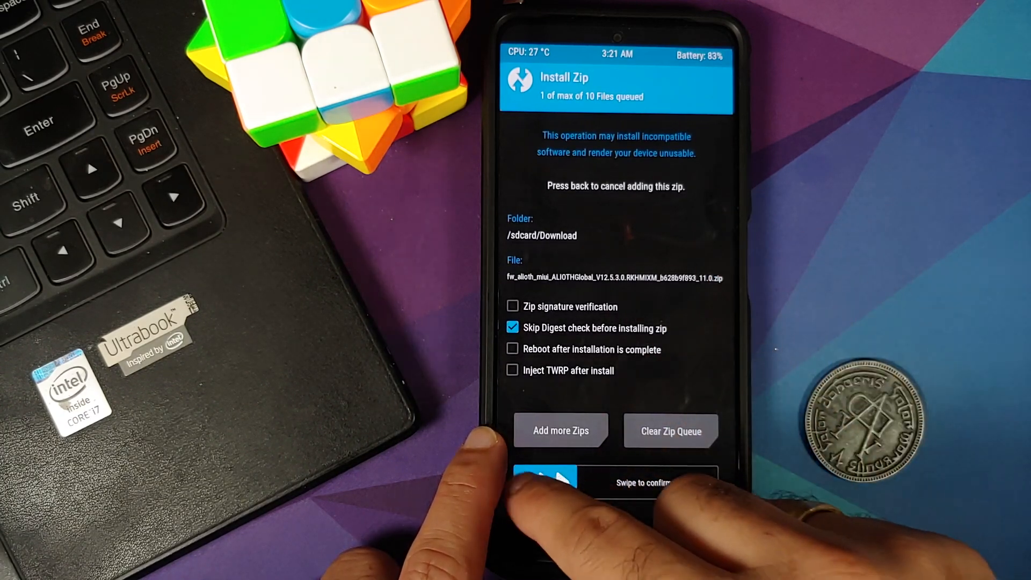
left_click_drag(546, 482, 723, 482)
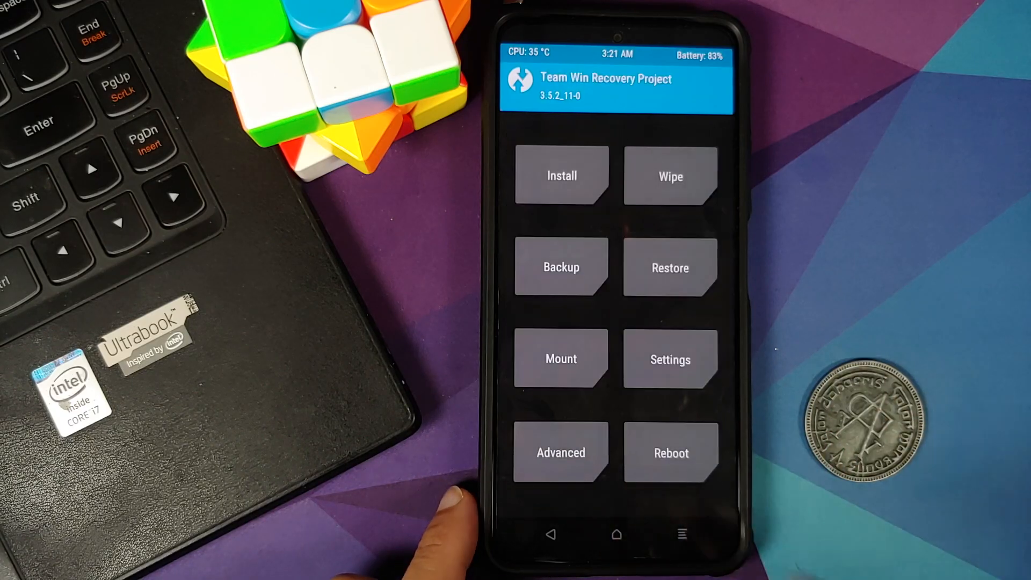
Return to the TWRP home screen and choose the next option, such as Reboot
left_click(670, 453)
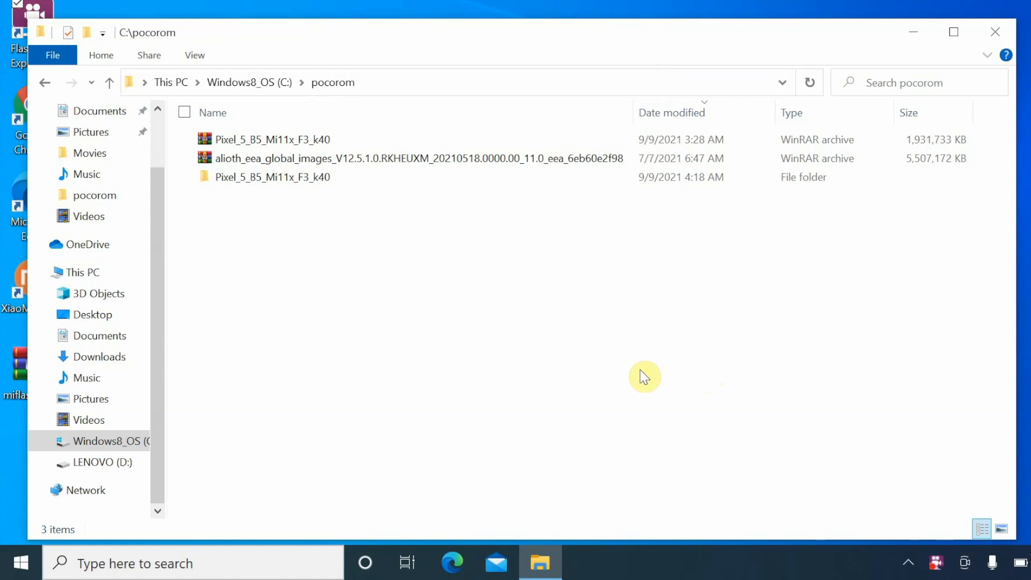
mouse_move(471, 274)
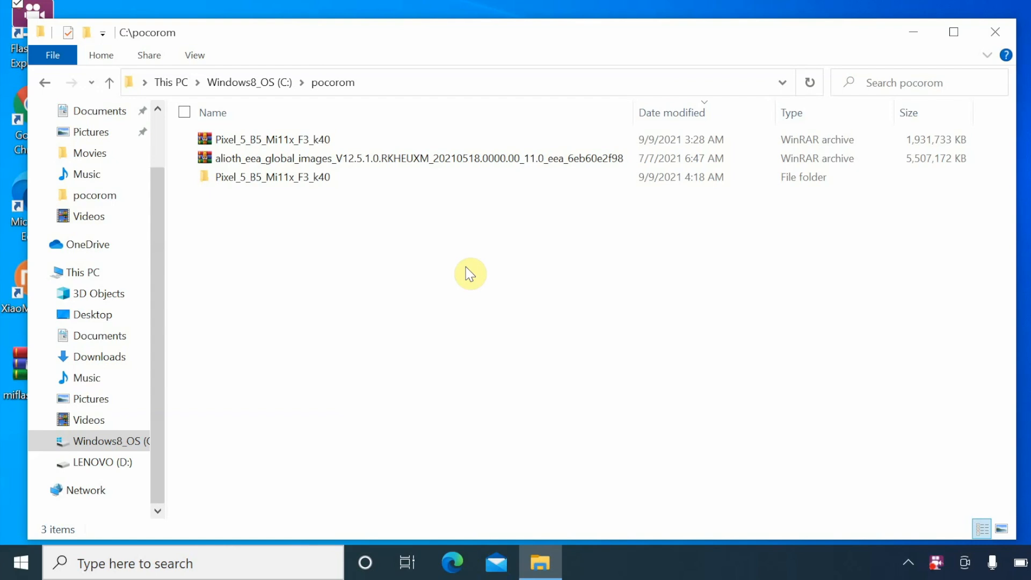
mouse_move(386, 210)
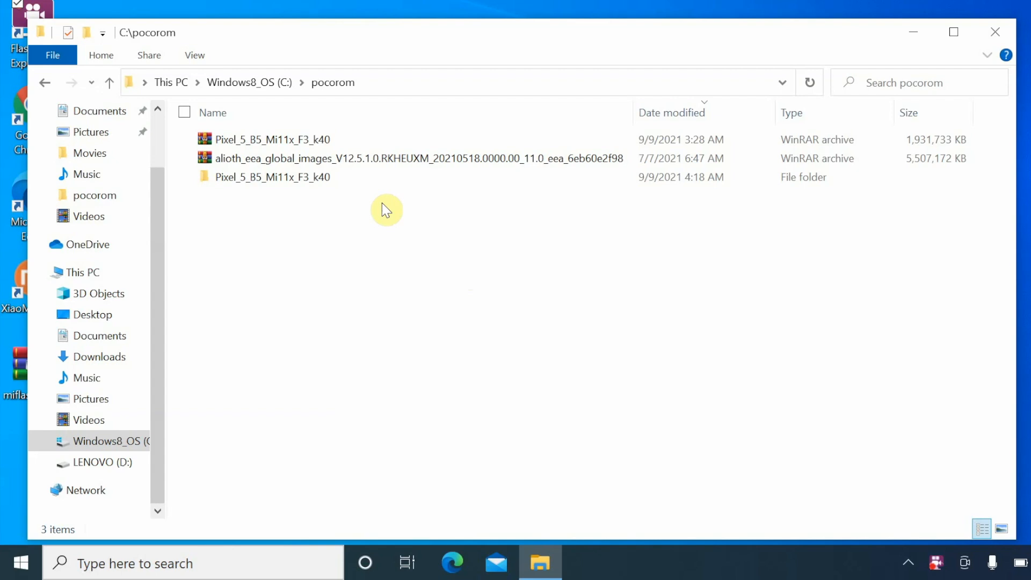
left_click(271, 138)
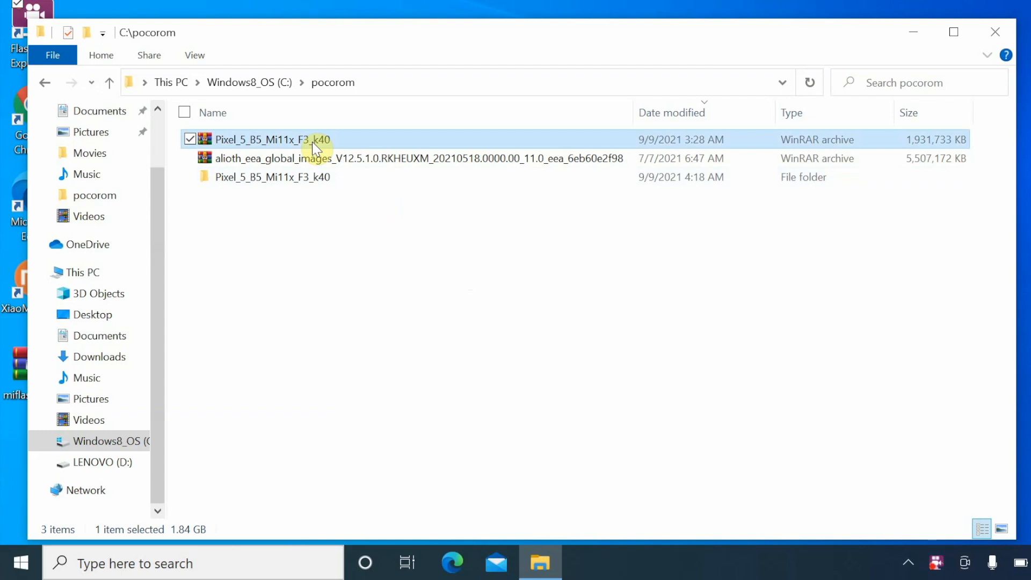
right_click(272, 138)
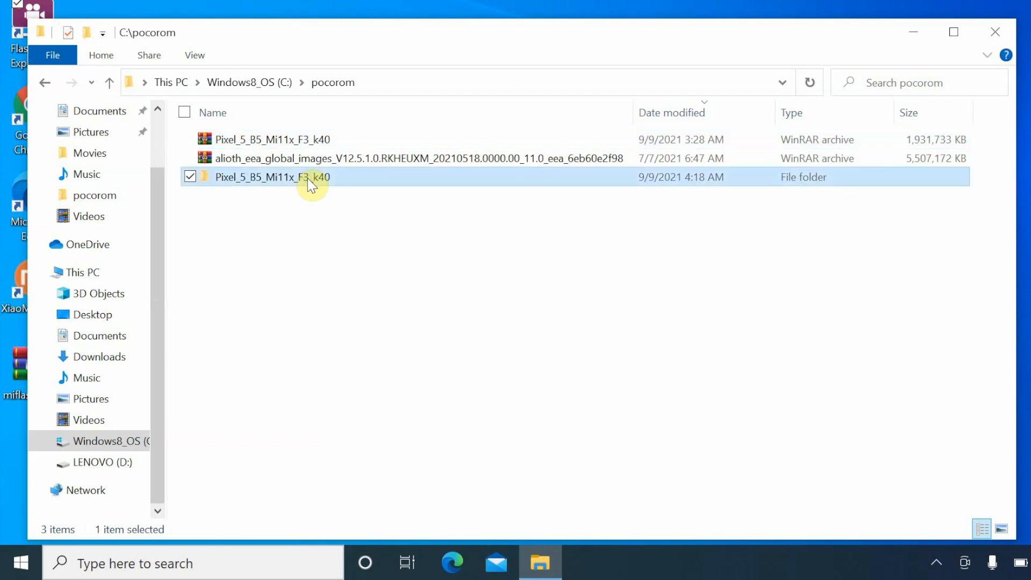
Open the Pixel_5_B5_Mi11x_F3_k40 folder, then its win_tools subfolder
double_click(273, 176)
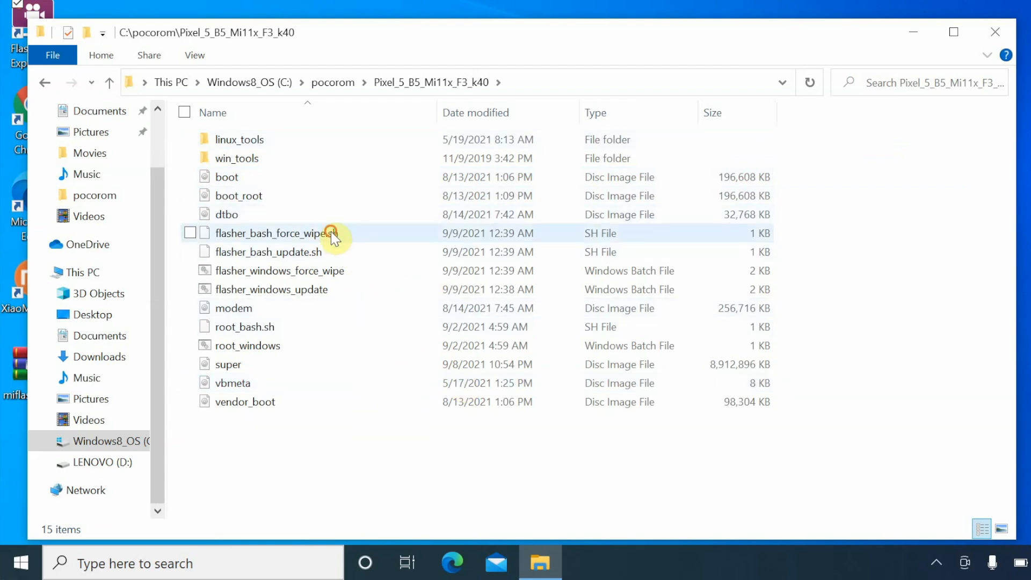
left_click(268, 252)
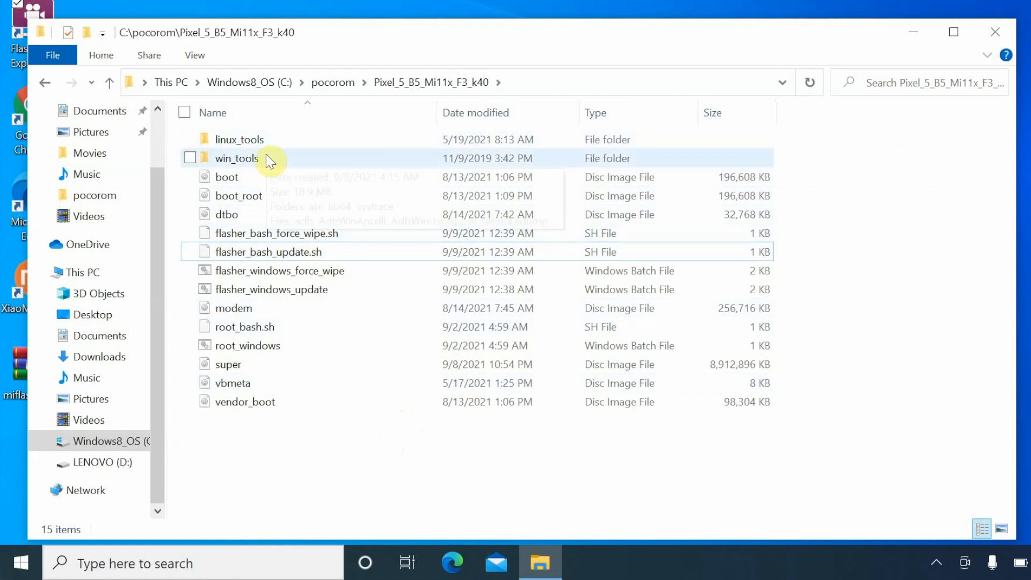
double_click(237, 158)
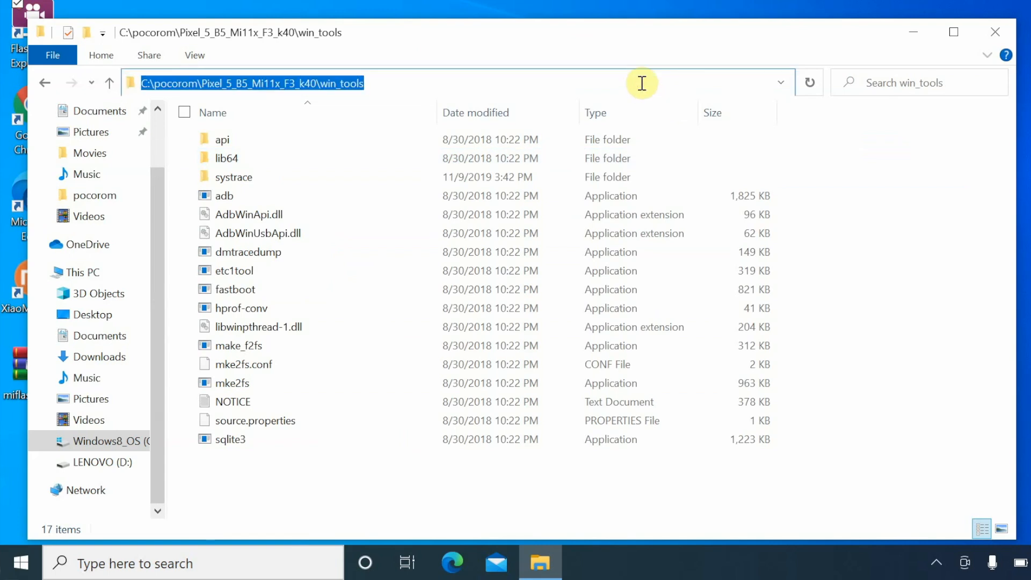
Launch cmd from the win_tools address bar and type the 'fastboot devices' command
type("cmd")
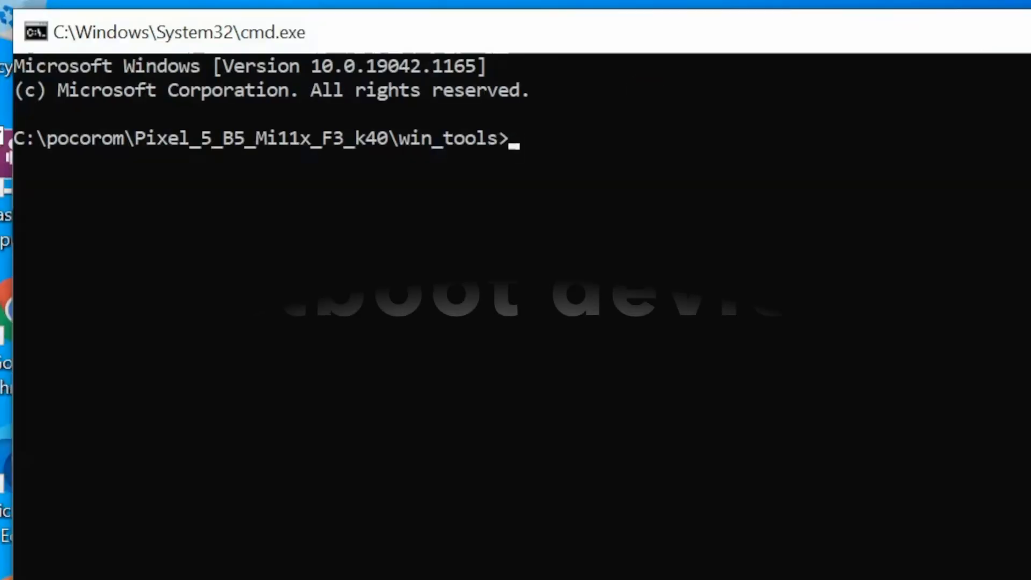
type("fas")
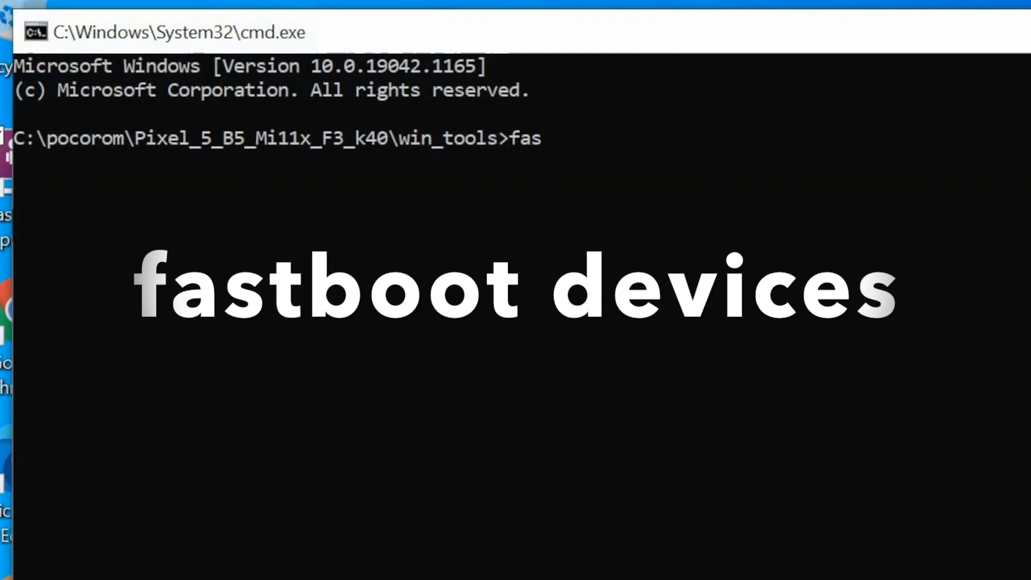
type("tboot")
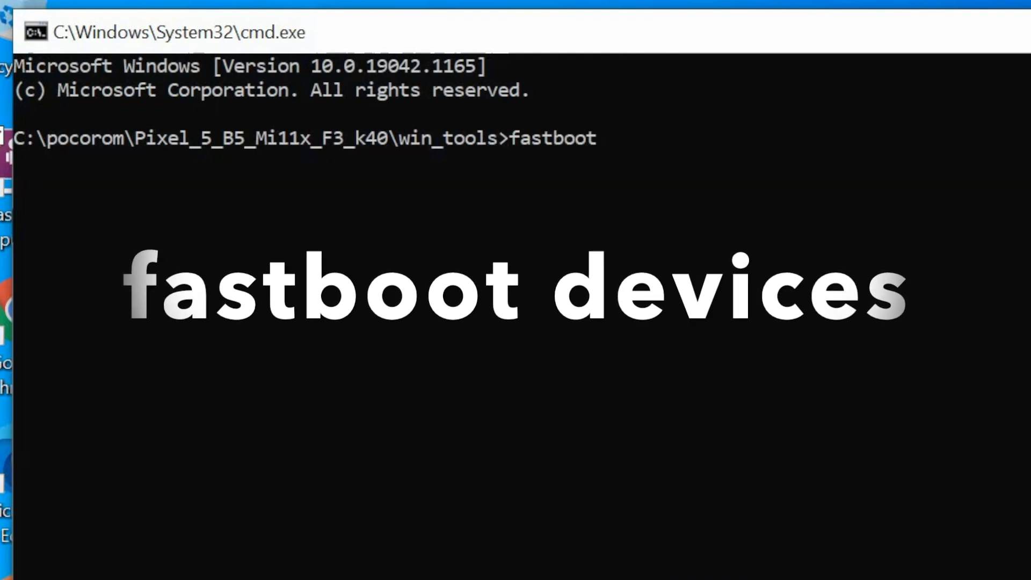
type("devi")
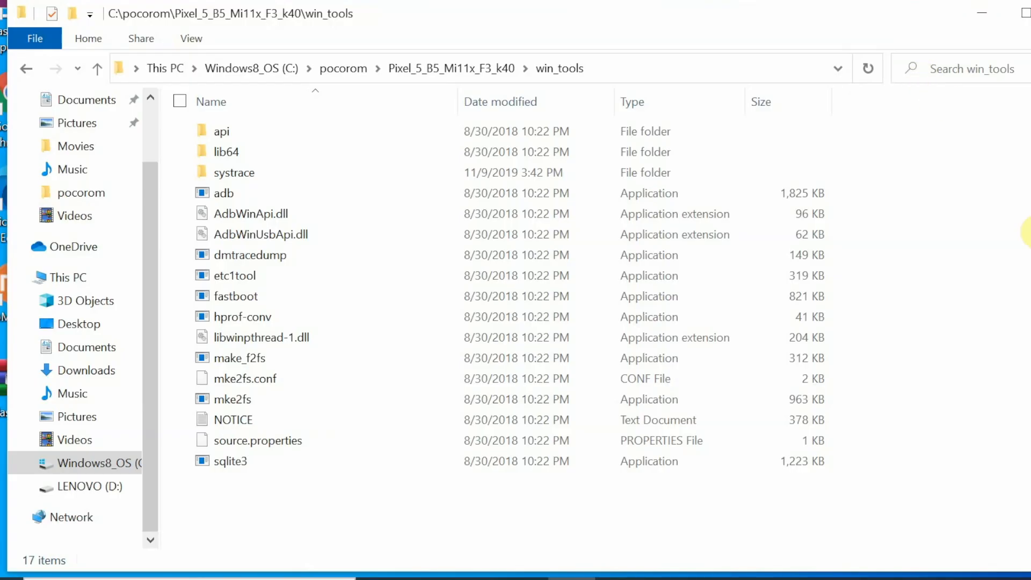
mouse_move(521, 68)
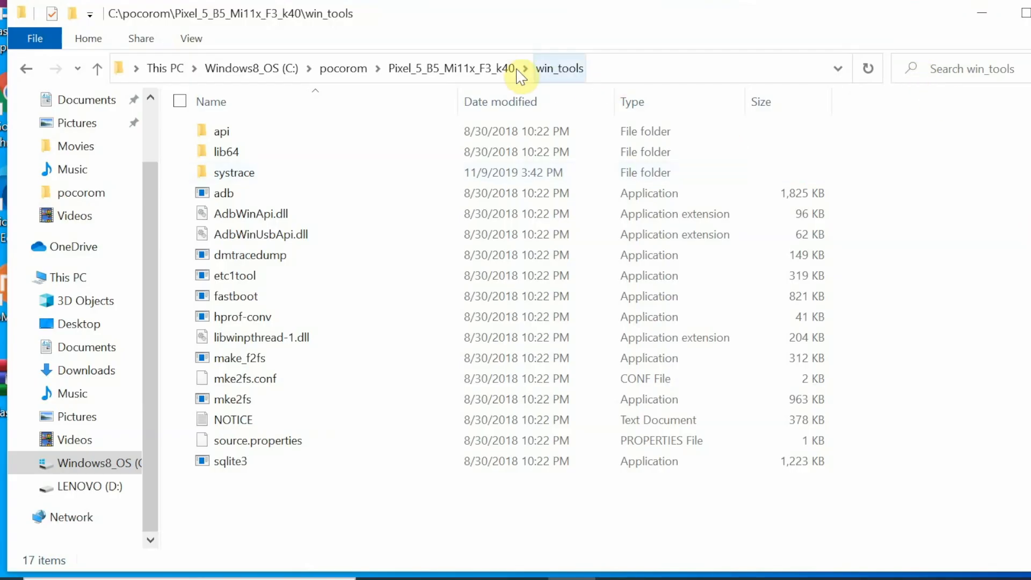
Go up to Pixel_5_B5_Mi11x_F3_k40 and select the flasher_windows_force_wipe script
left_click(451, 67)
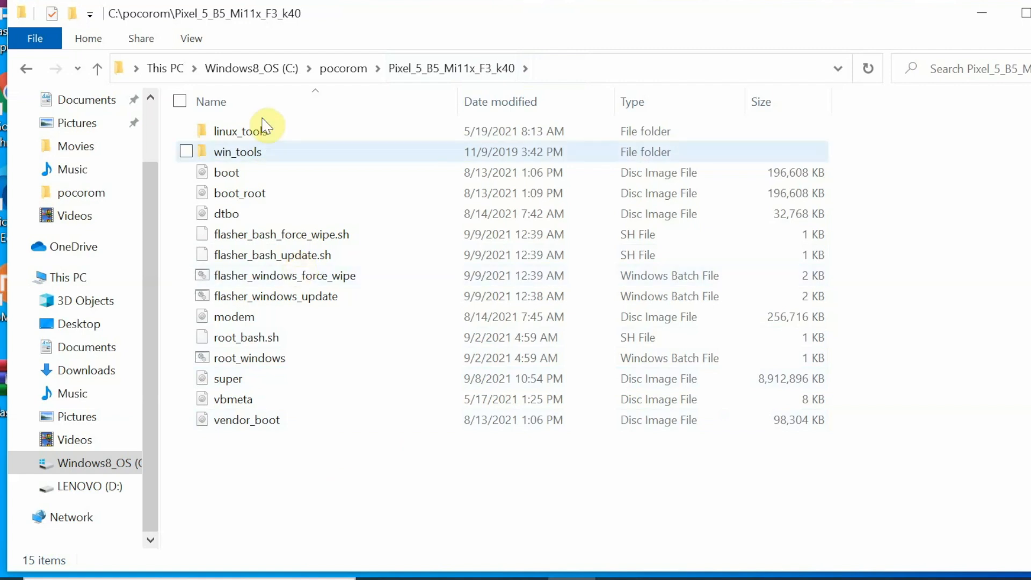
left_click(187, 151)
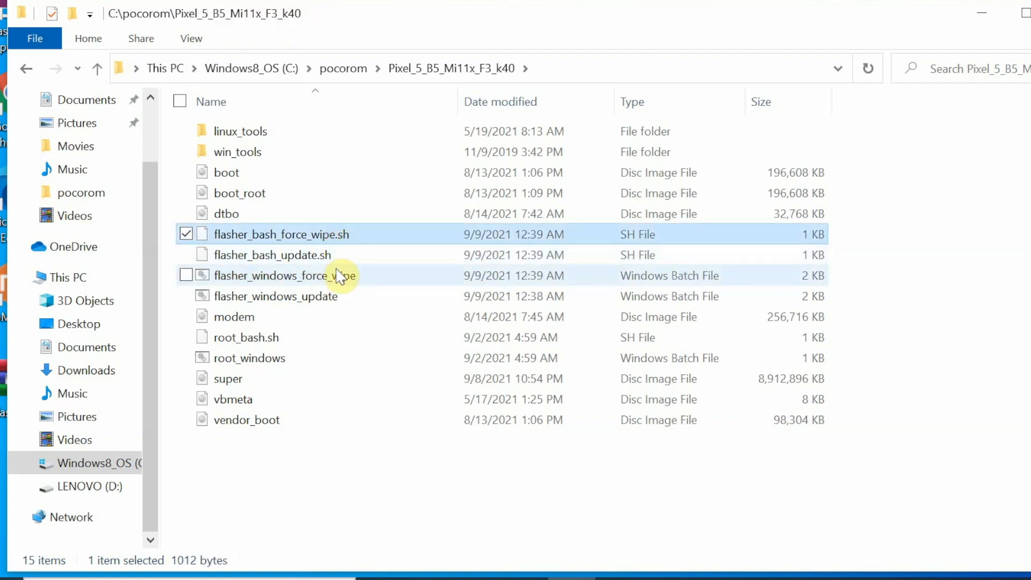
left_click(284, 275)
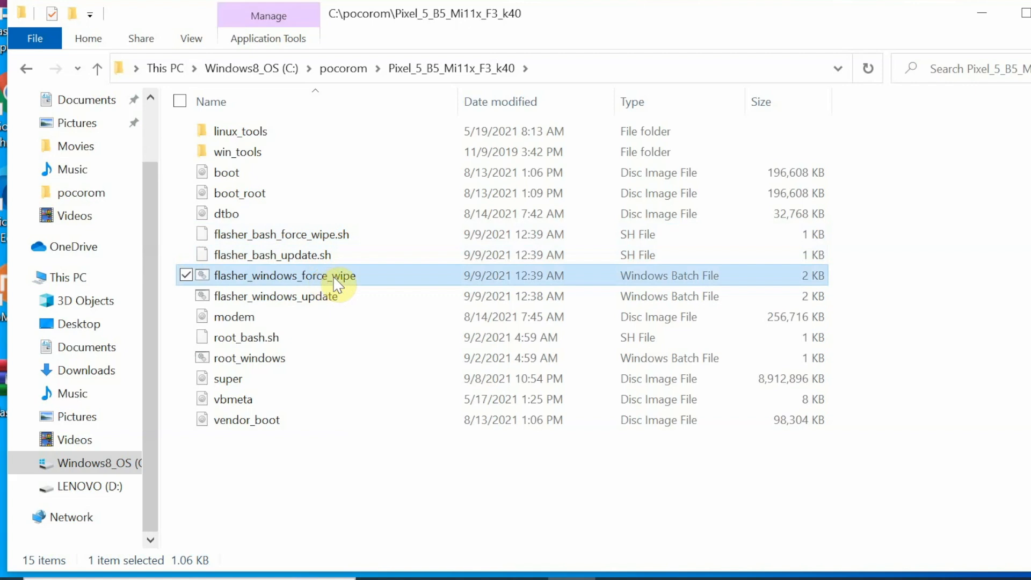
Launch flasher_windows_force_wipe.bat and follow the boot, vendor_boot, dtbo and modem flashing log
double_click(284, 275)
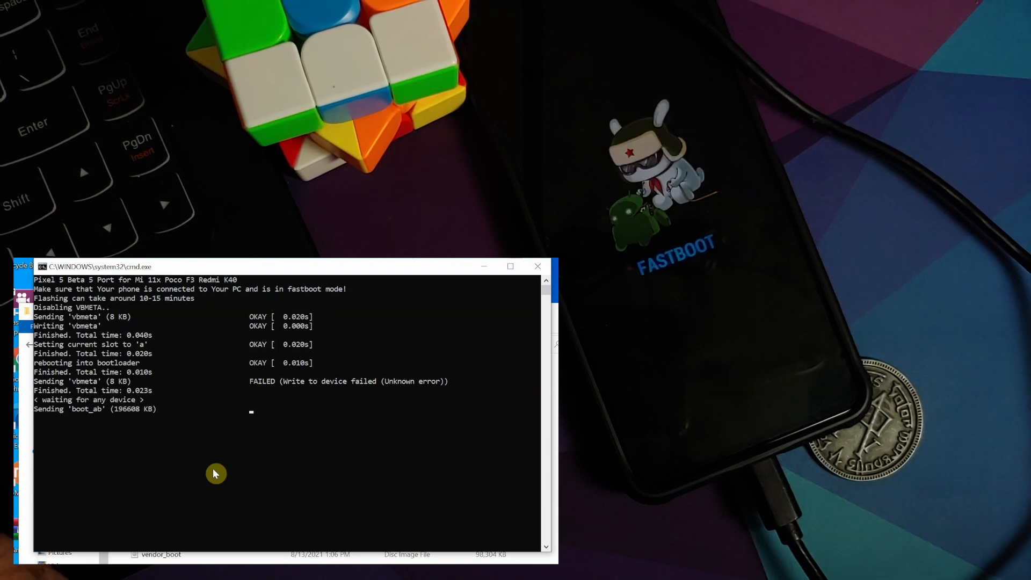
left_click(509, 267)
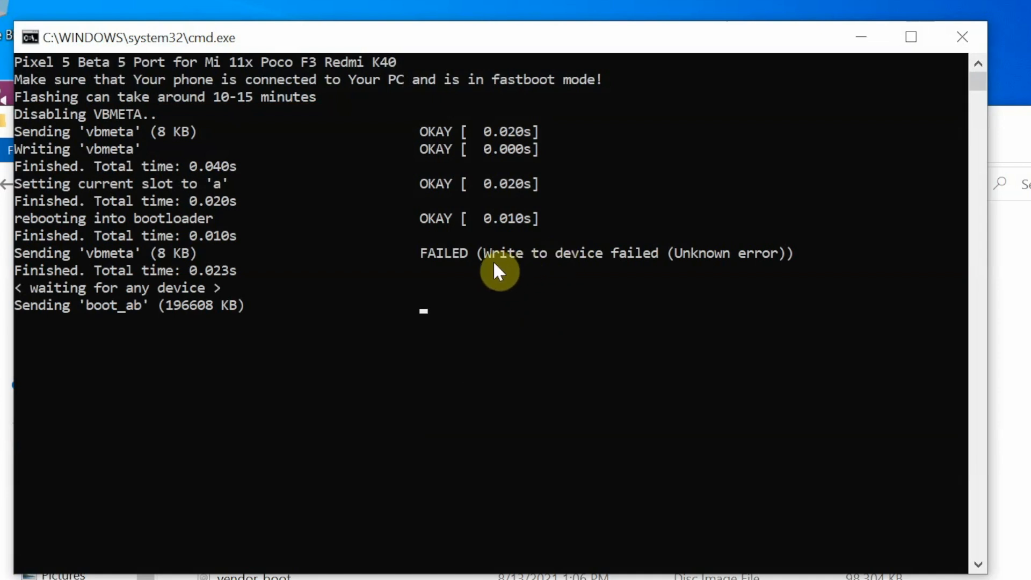
mouse_move(475, 209)
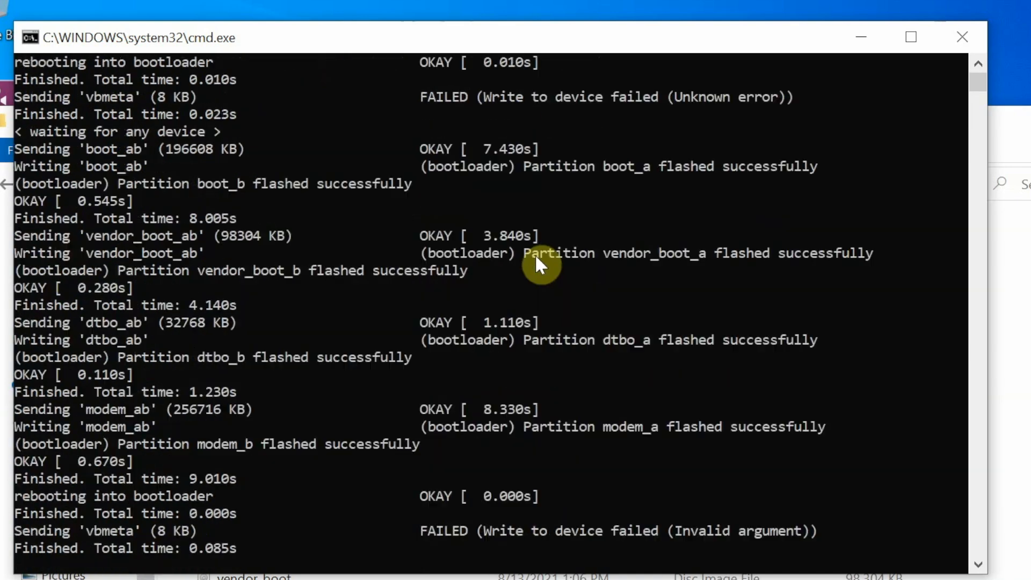
scroll("down", 3)
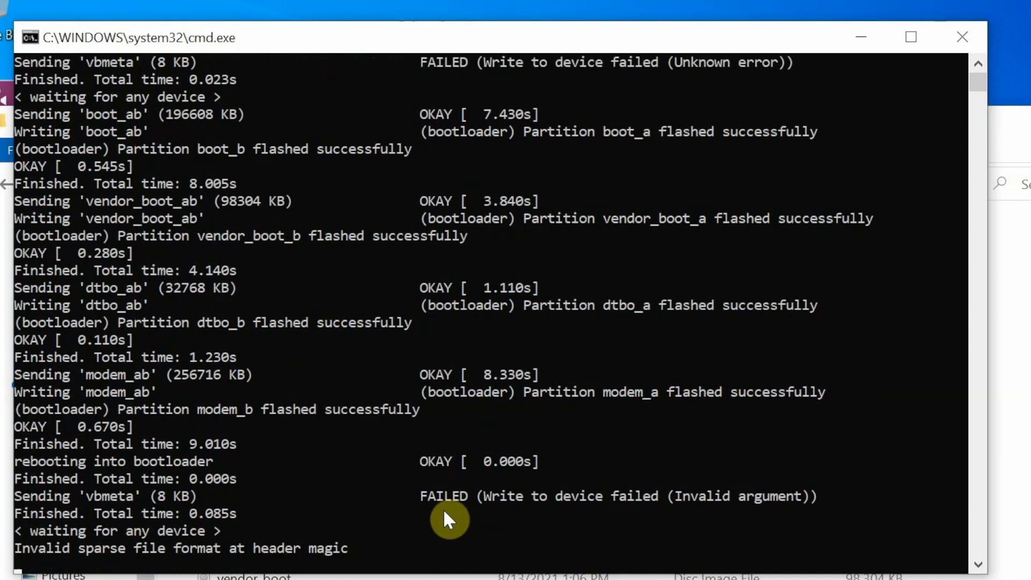
mouse_move(487, 505)
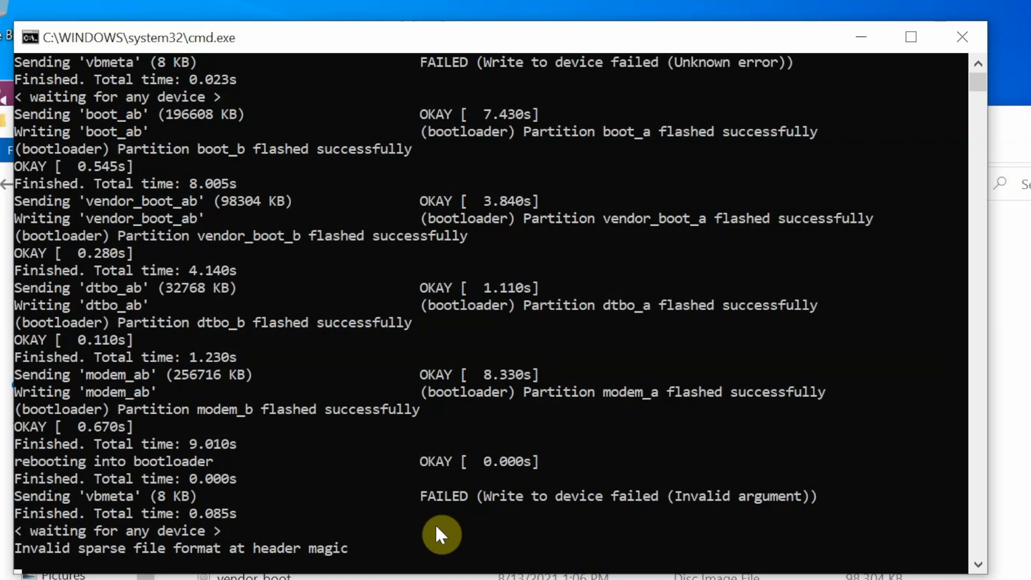
mouse_move(743, 388)
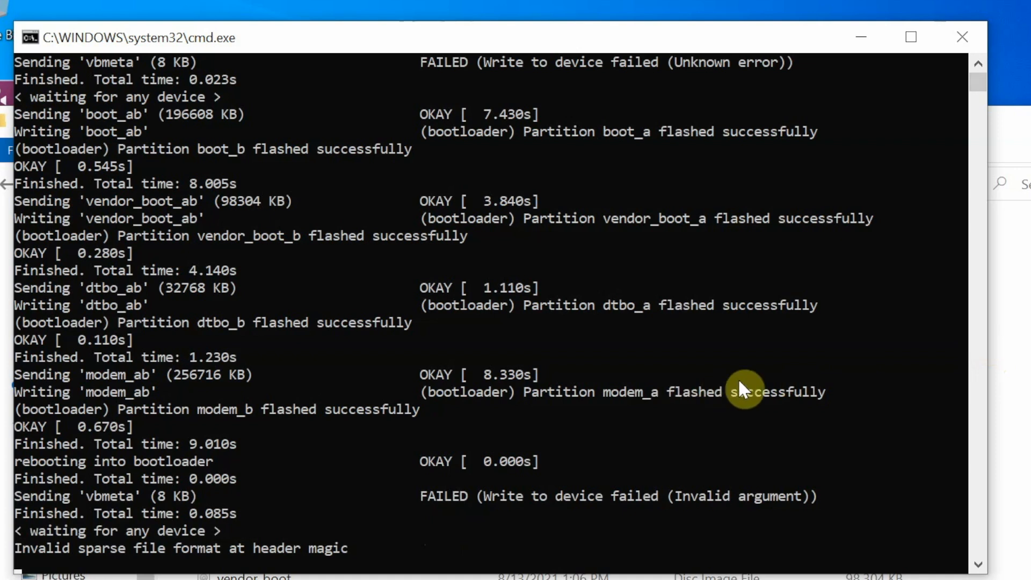